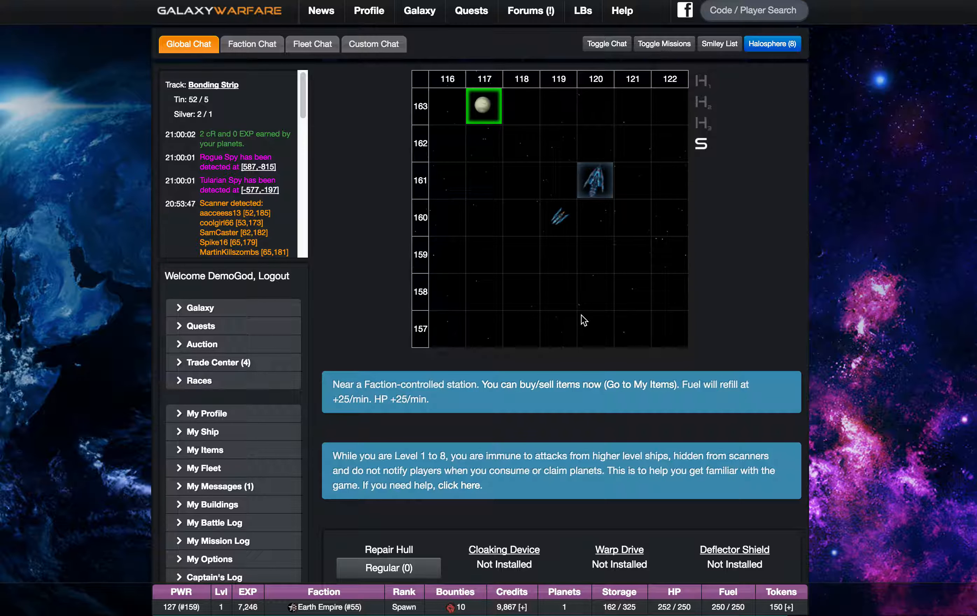
mouse_move(735, 270)
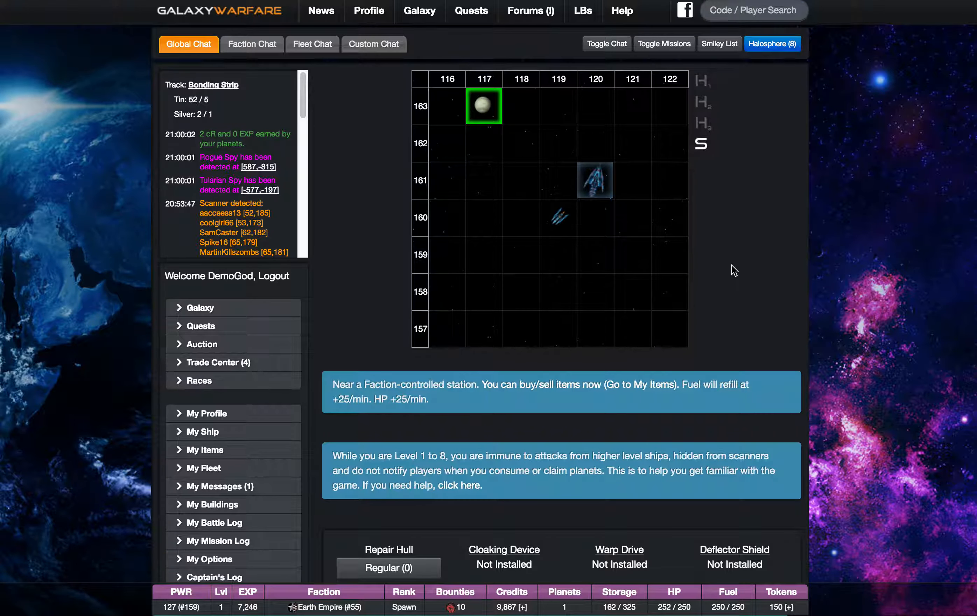
Look up the Warp Drive recipe: a Coil Chamber plus 100 crystals
scroll(down, 3)
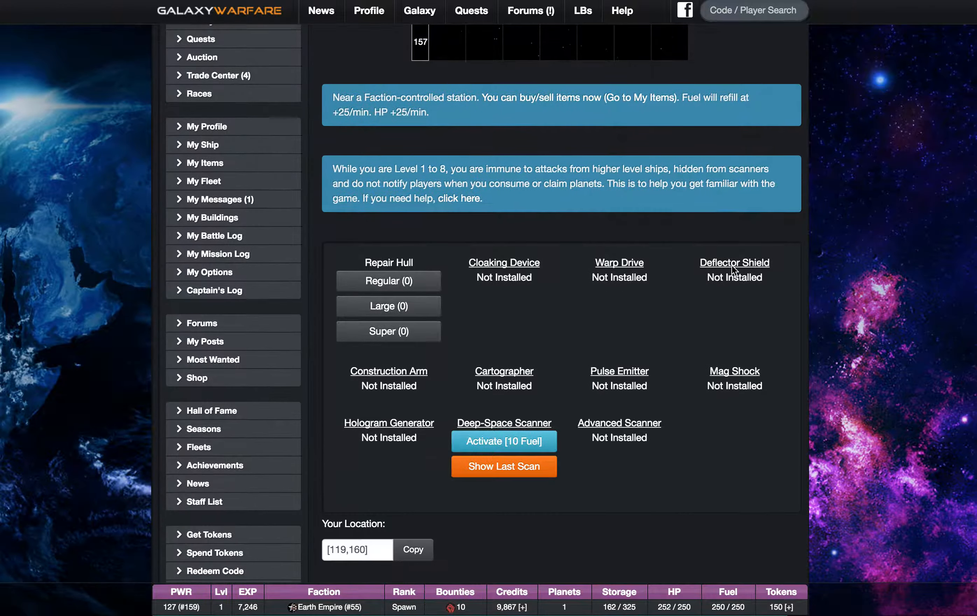
scroll(up, 3)
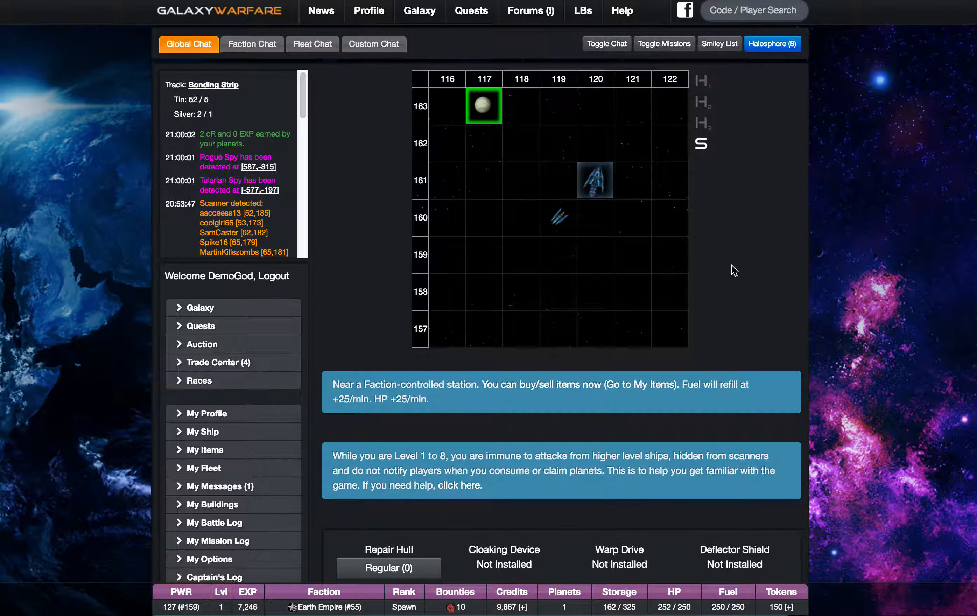
mouse_move(513, 223)
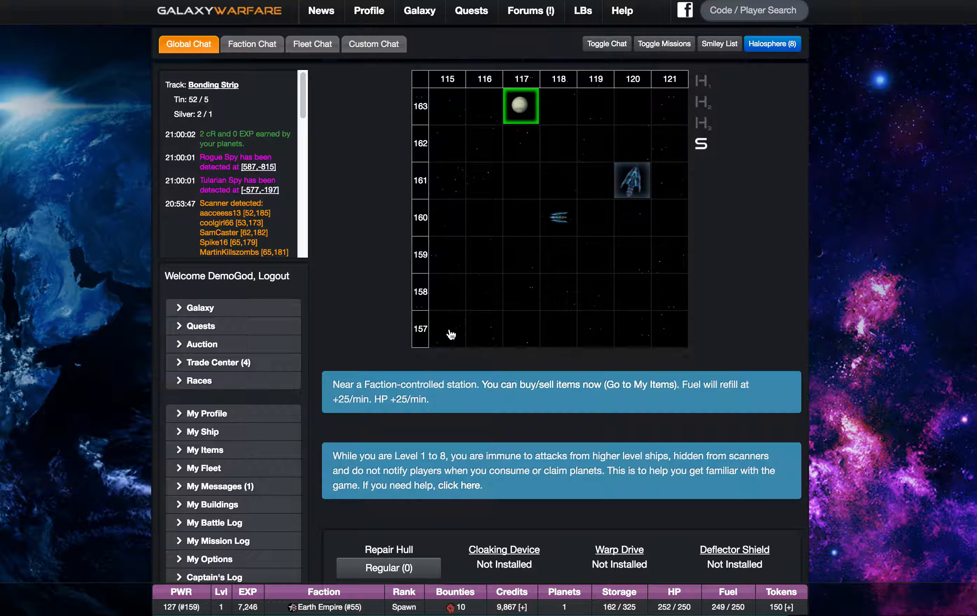
mouse_move(523, 261)
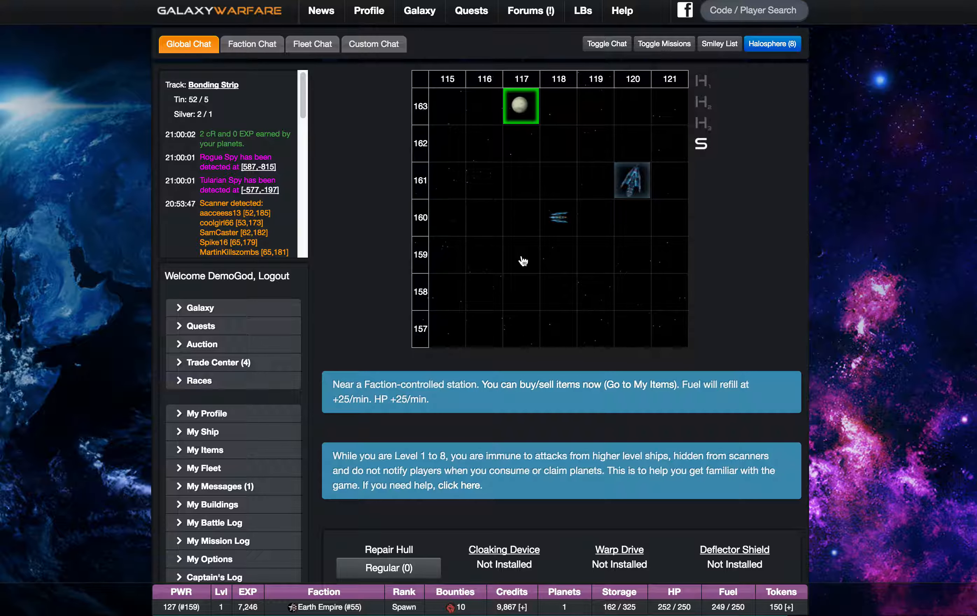
scroll(down, 3)
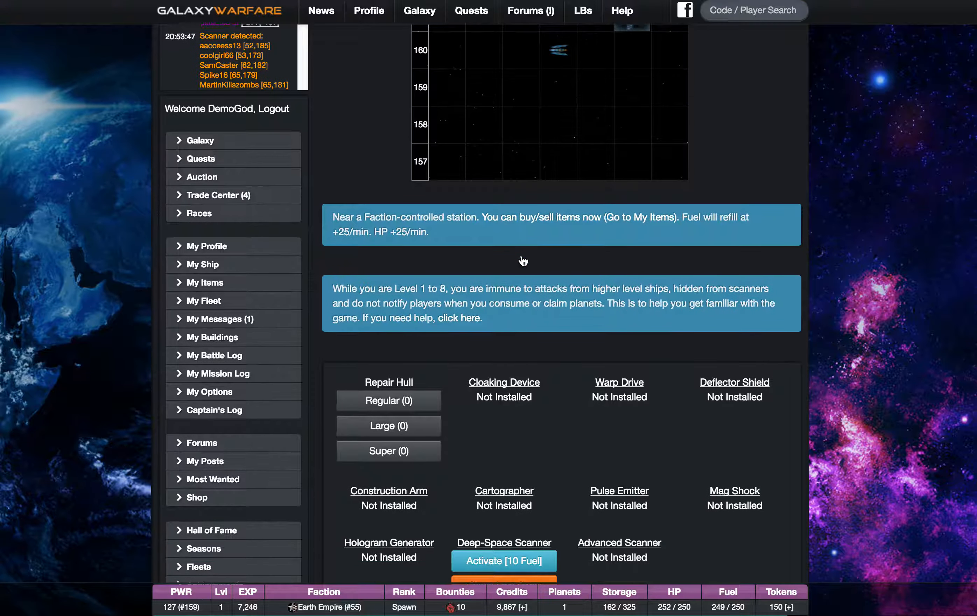
scroll(down, 3)
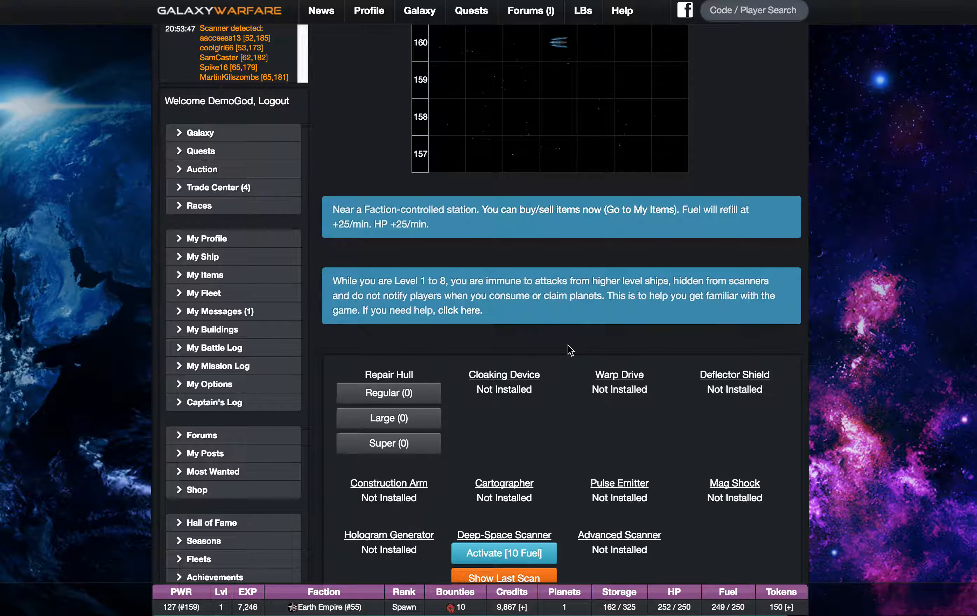
scroll(down, 3)
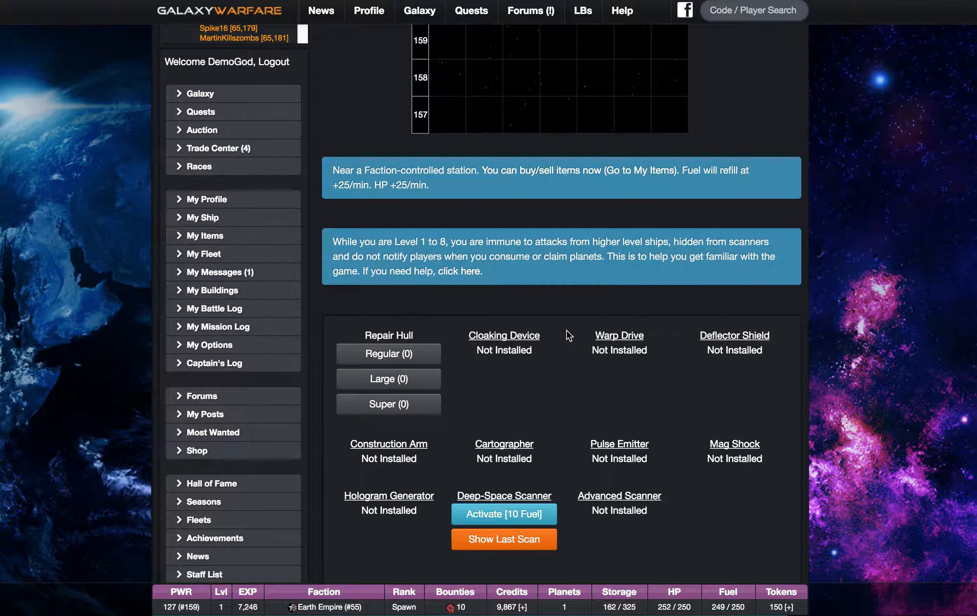
click(620, 336)
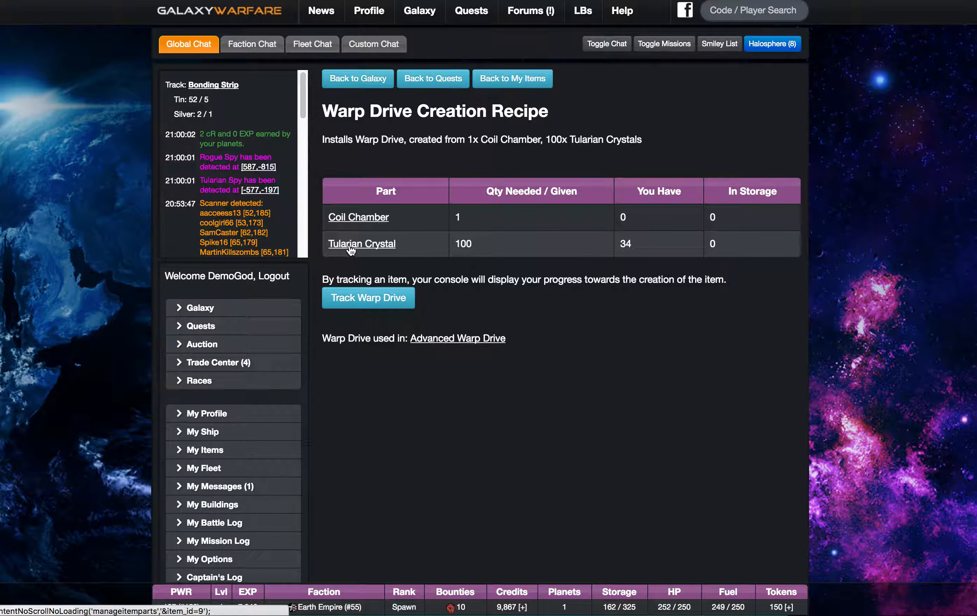
mouse_move(359, 217)
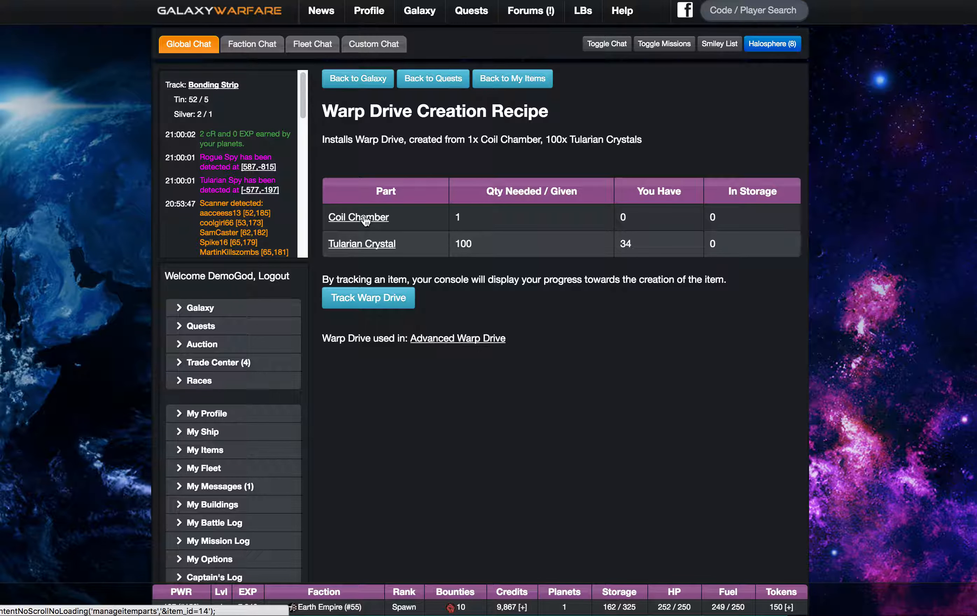
Look up the Coil Chamber recipe: 10 Carbonized Steel
click(359, 217)
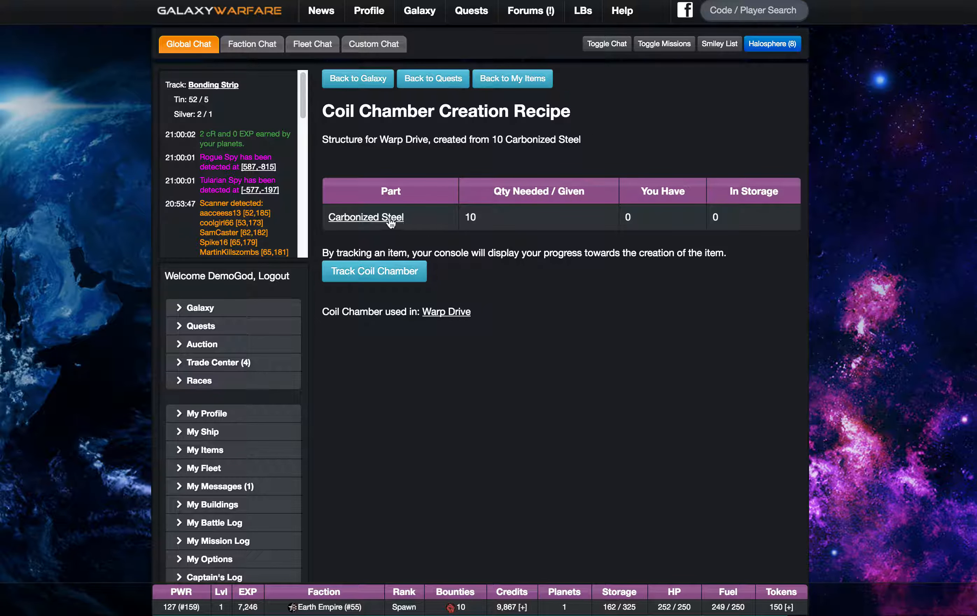
scroll(down, 3)
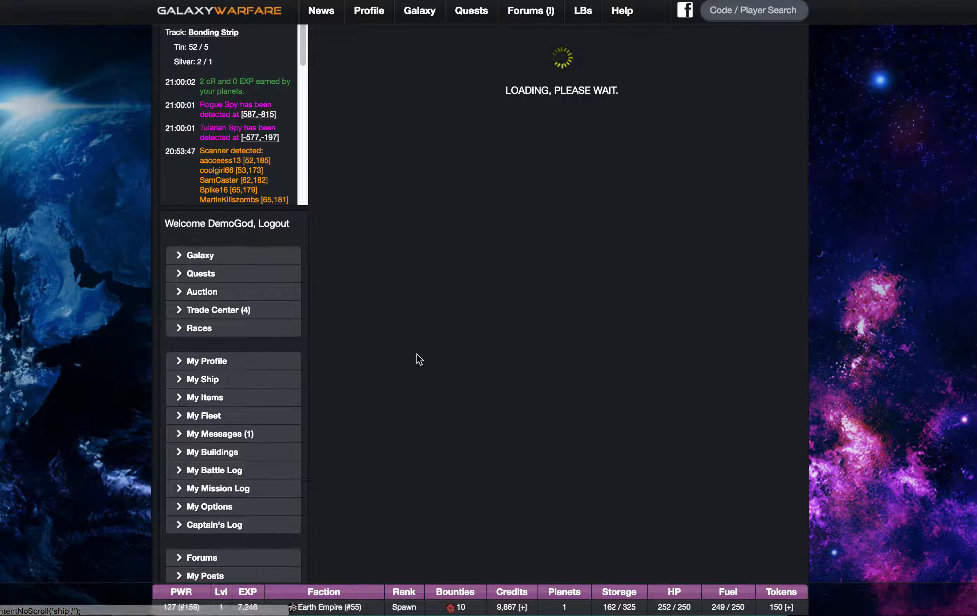
Use one Warp Drive from My Items and confirm, installing it on the ship
click(203, 397)
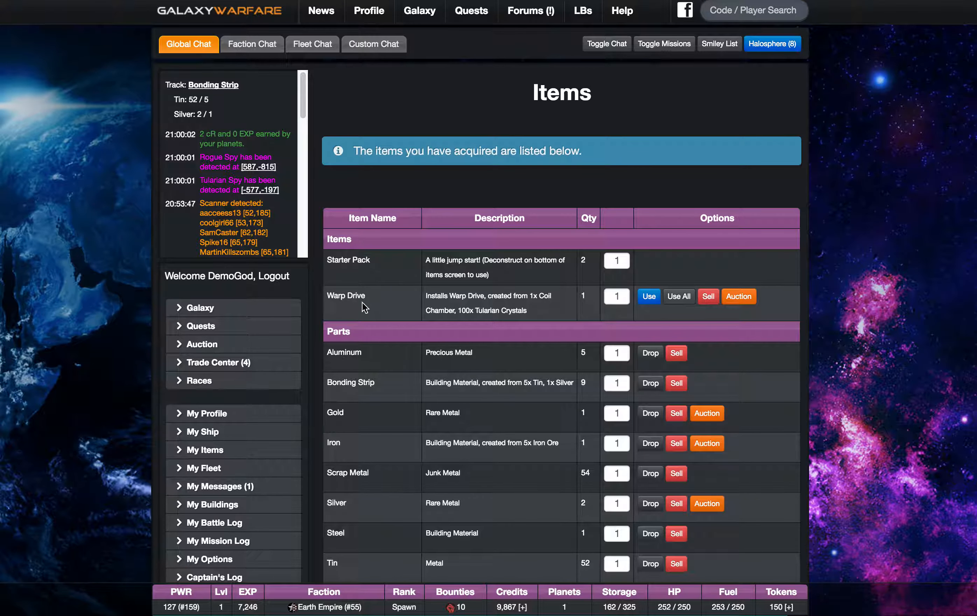
mouse_move(640, 307)
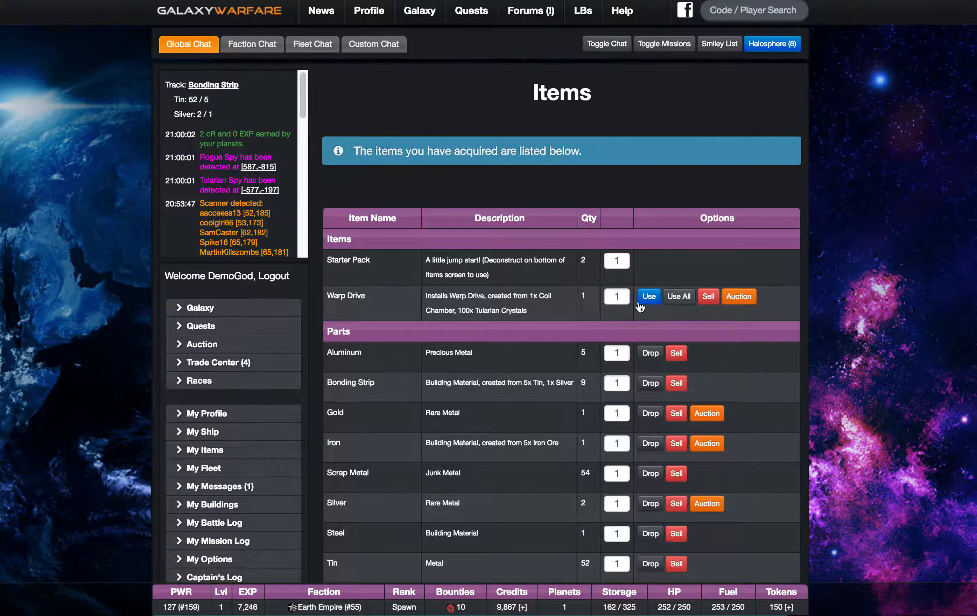
click(649, 296)
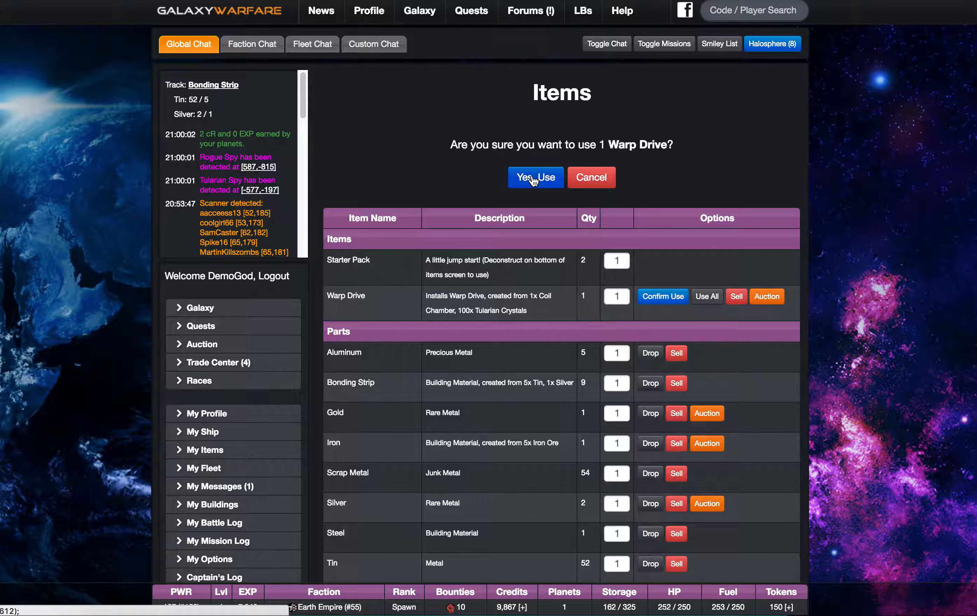
click(535, 178)
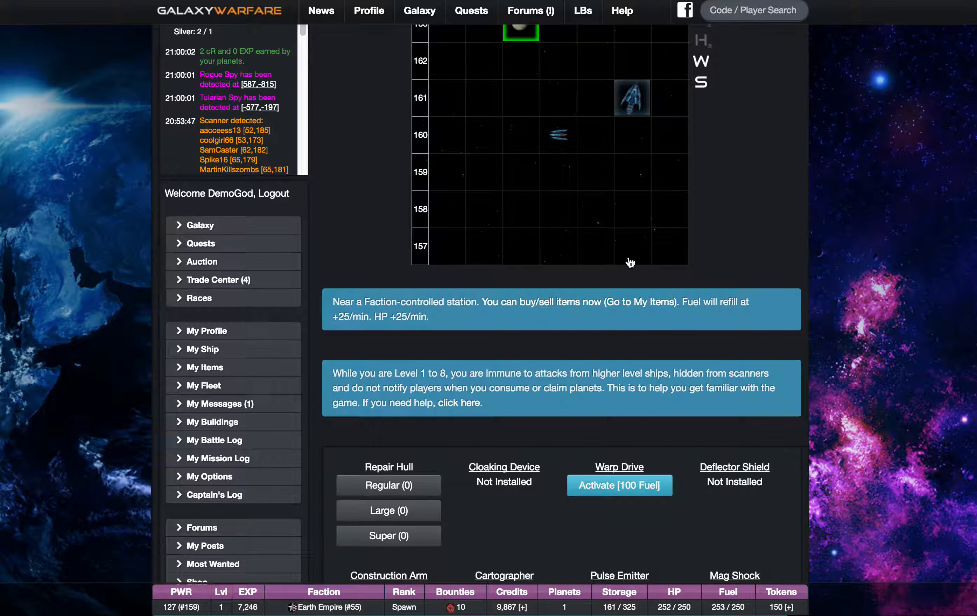
Activate the Warp Drive for 100 fuel and view the preset destinations Neutral Zone, War Zone, Ship Graveyard
scroll(down, 3)
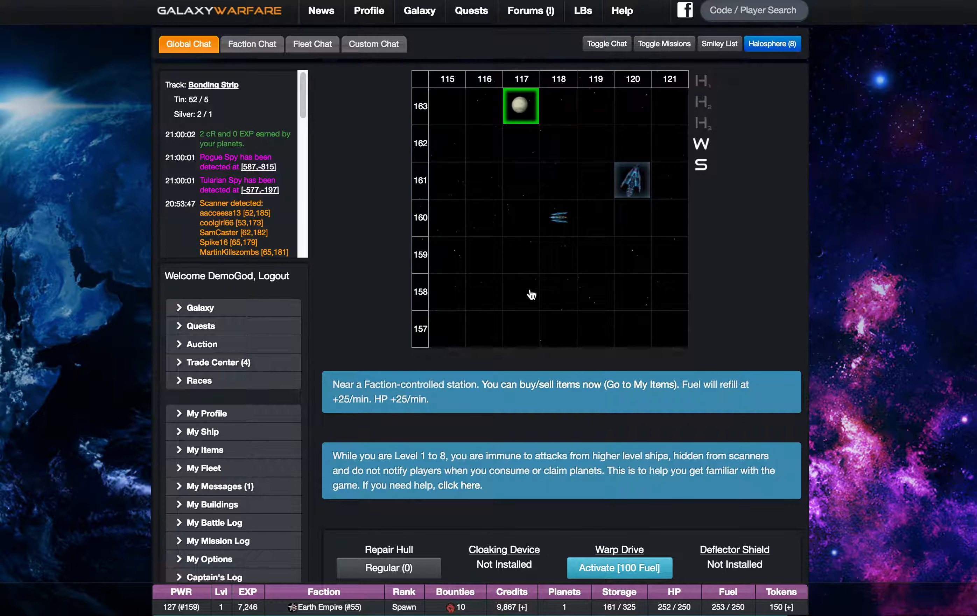
scroll(down, 3)
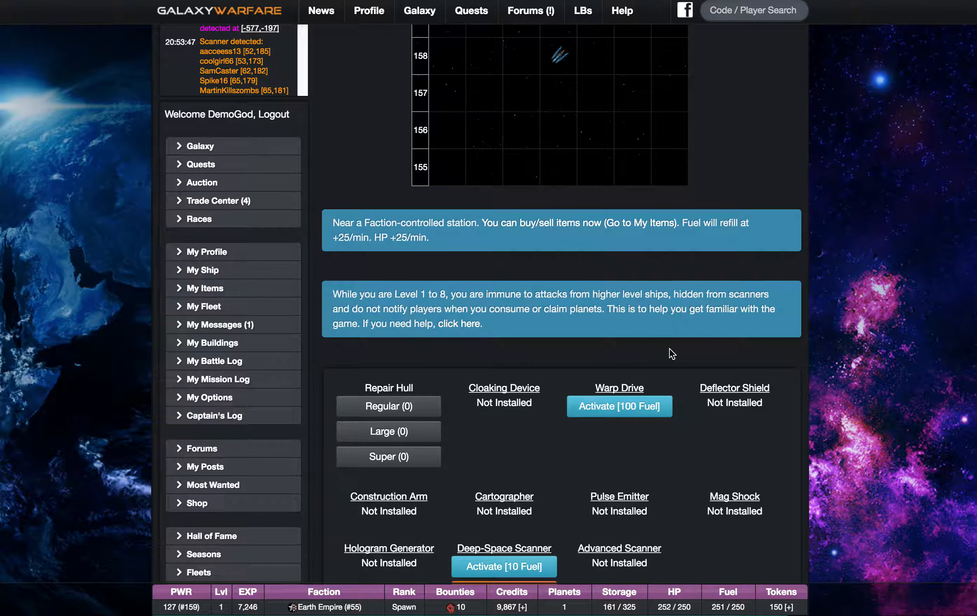
click(619, 406)
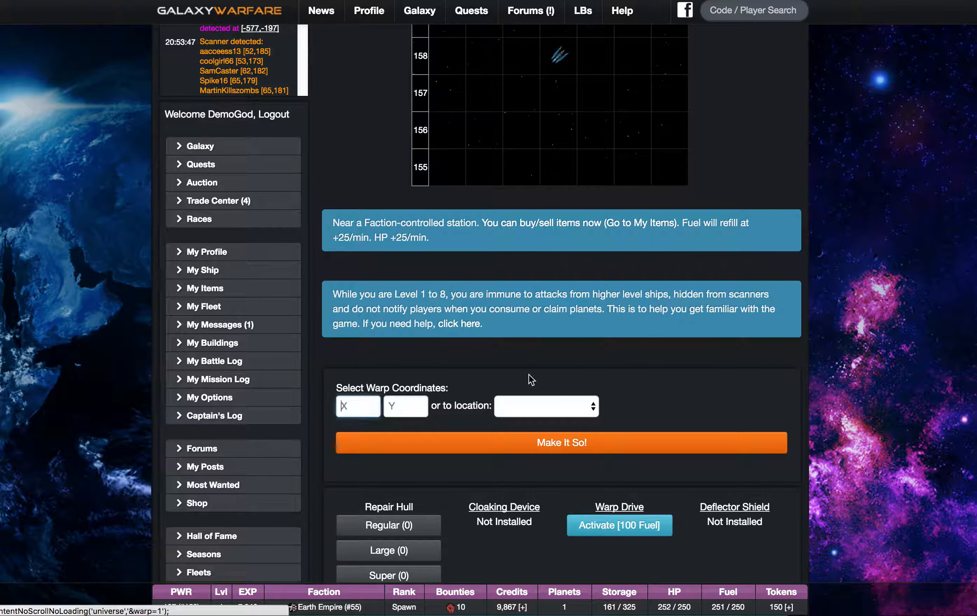
scroll(down, 3)
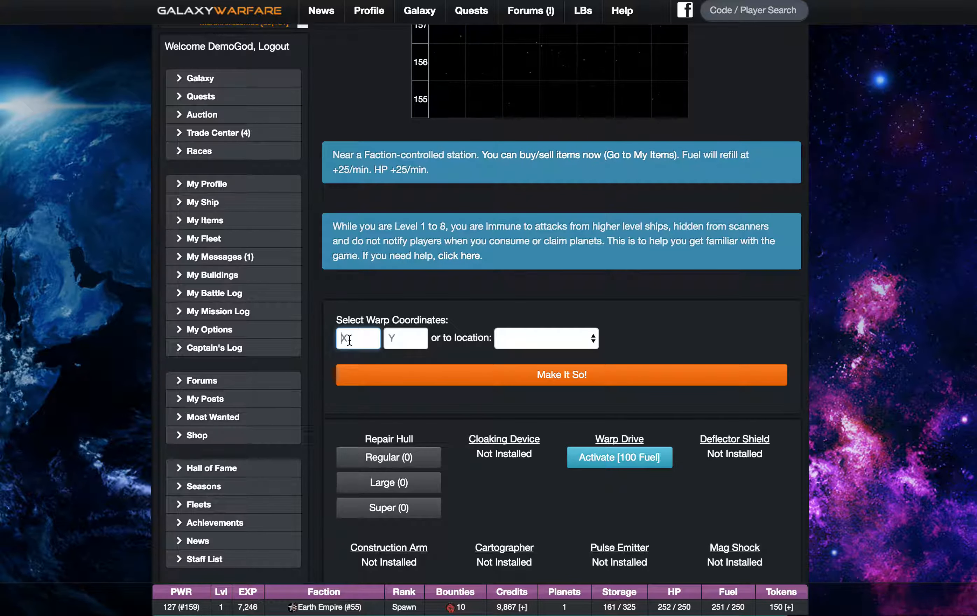
mouse_move(529, 347)
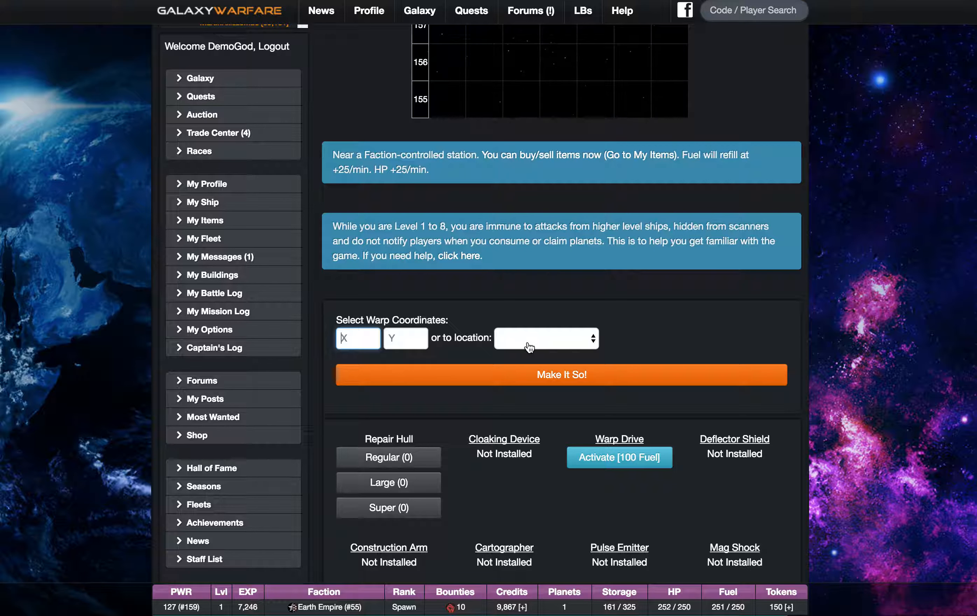
click(546, 338)
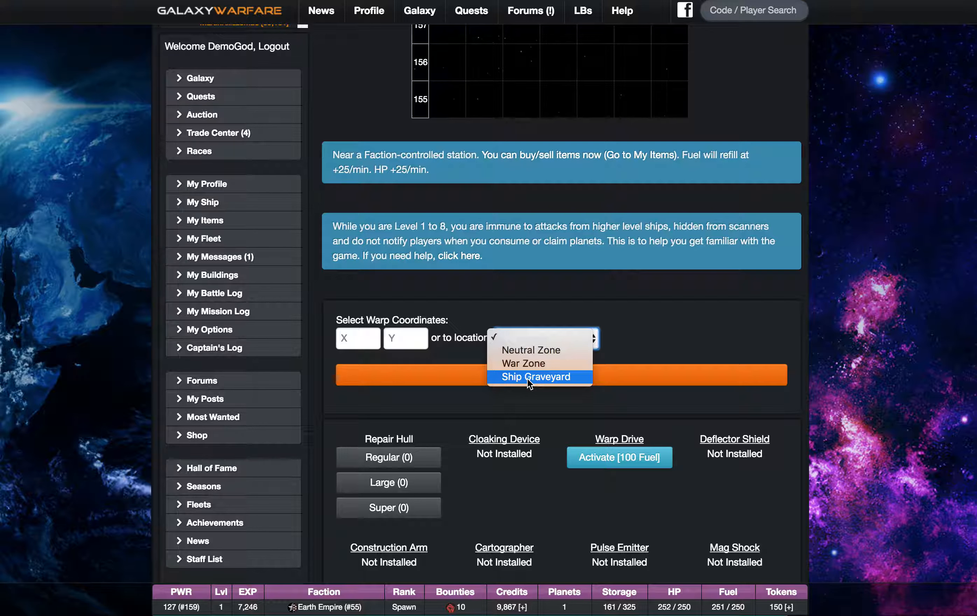
mouse_move(530, 350)
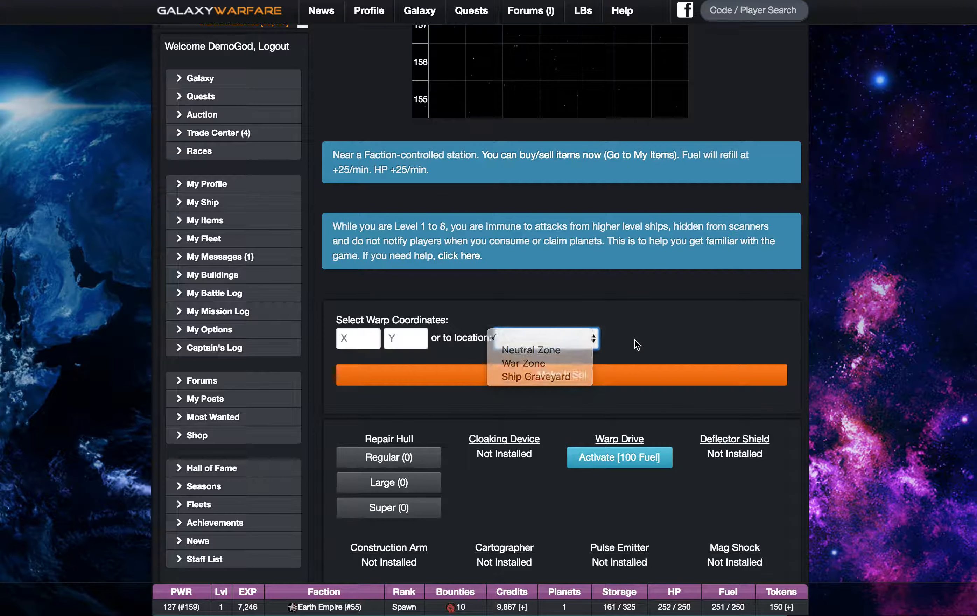
Enter warp coordinates X 123 and Y -125 for the jump
click(358, 338)
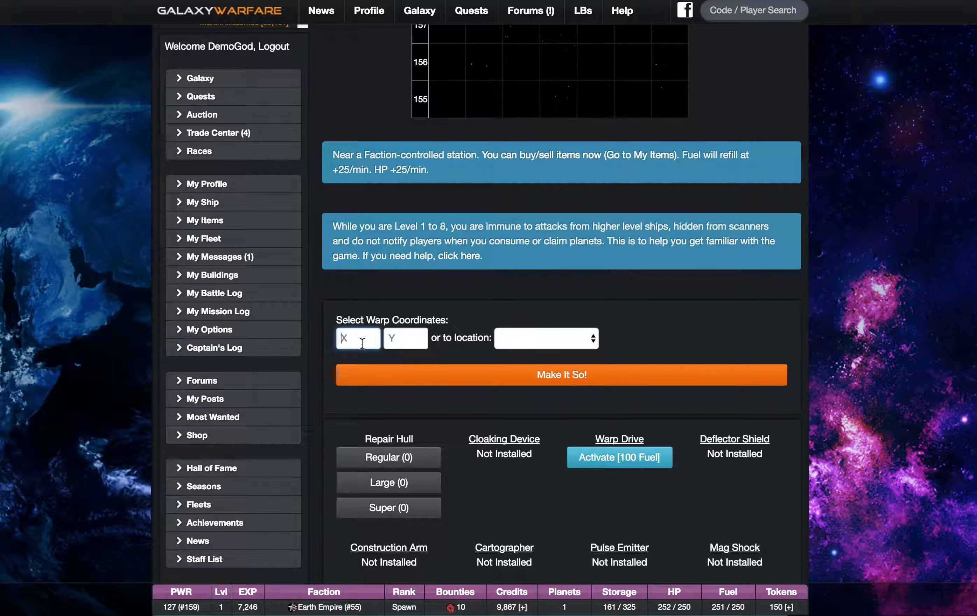
text(123)
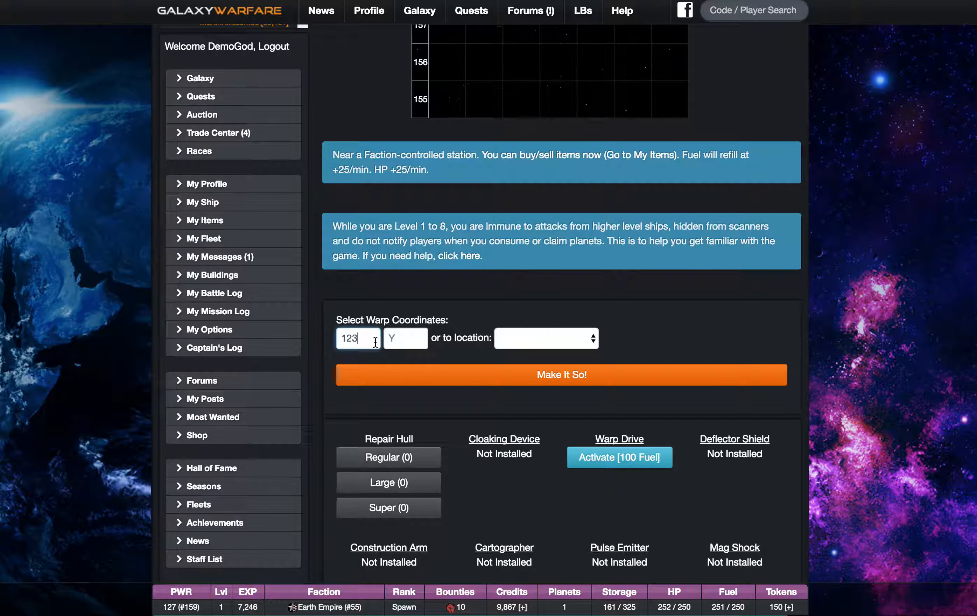
text(-12)
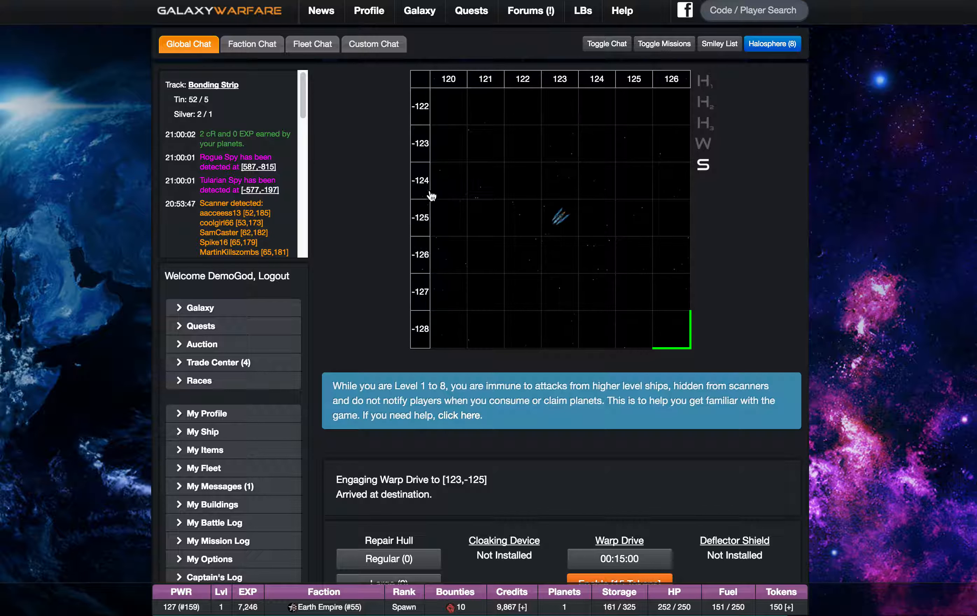
mouse_move(538, 195)
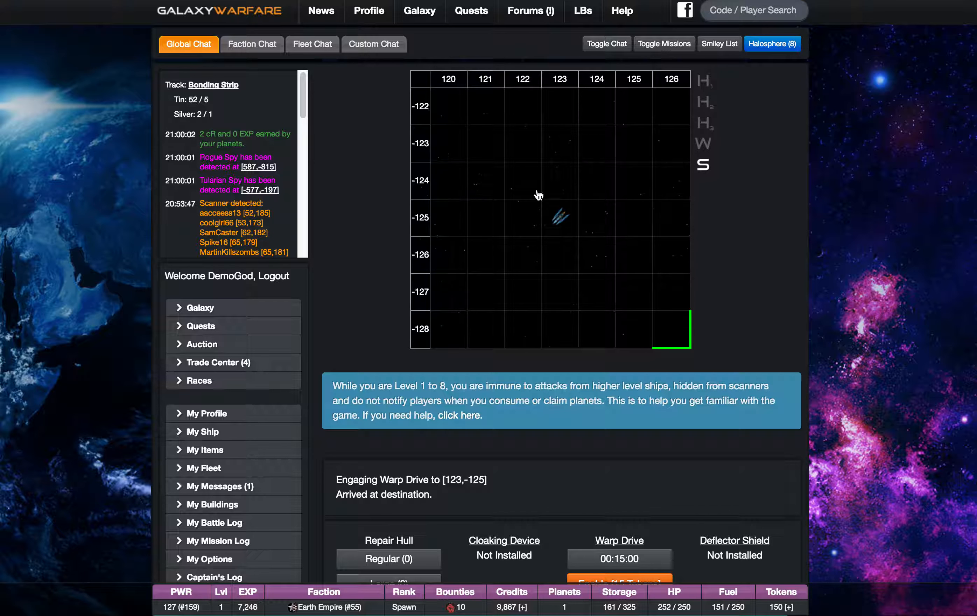
mouse_move(539, 194)
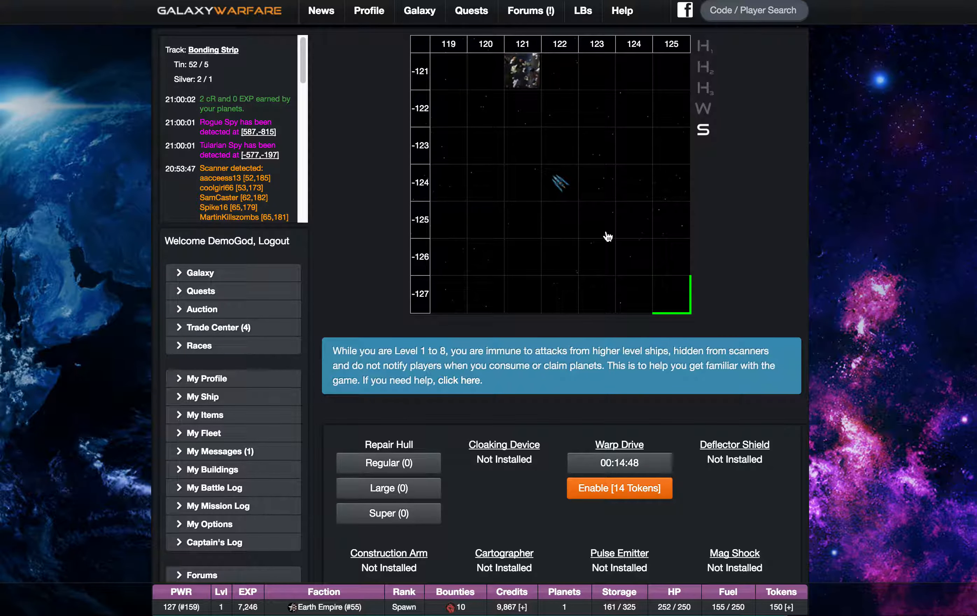
scroll(down, 3)
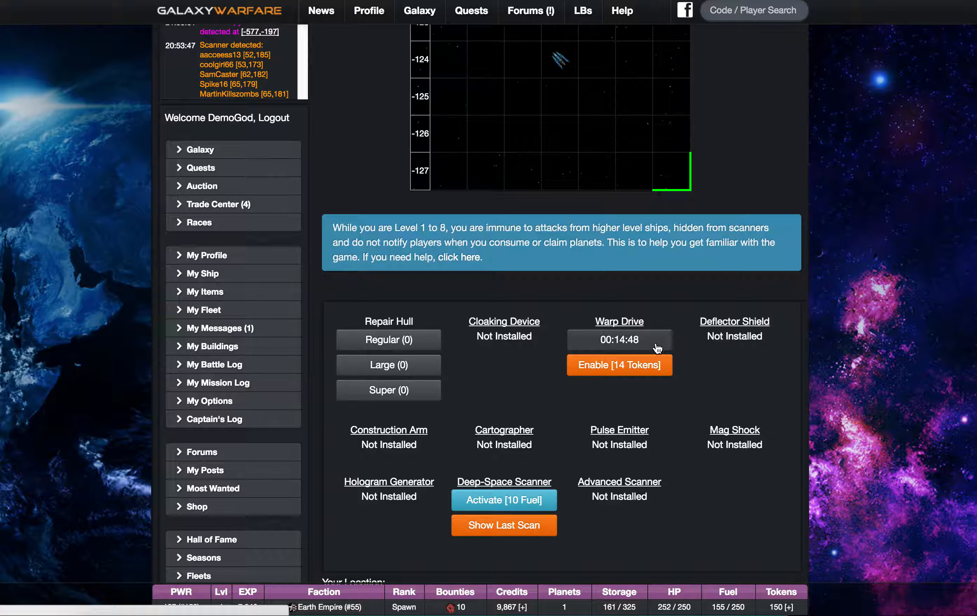
mouse_move(631, 352)
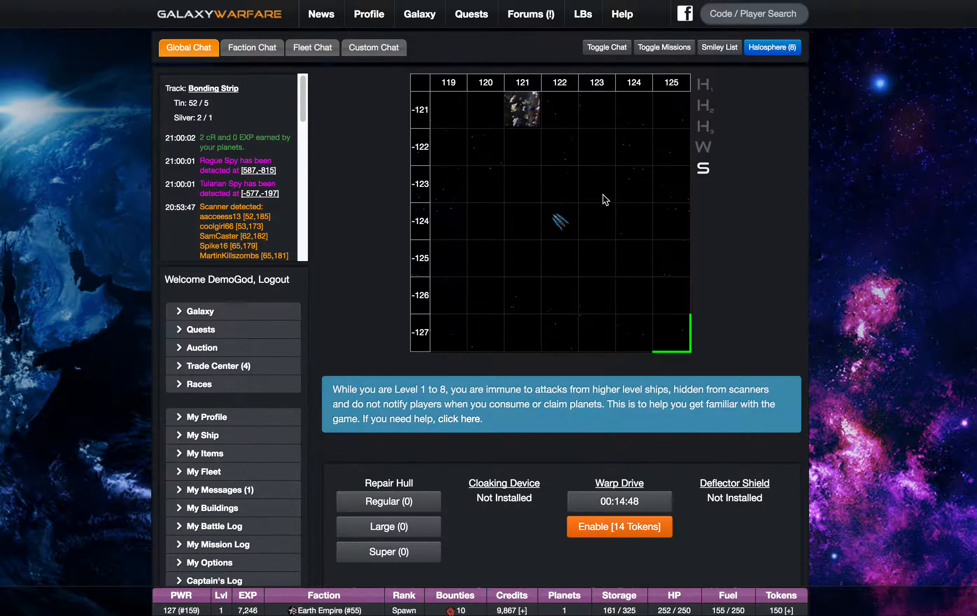
scroll(down, 3)
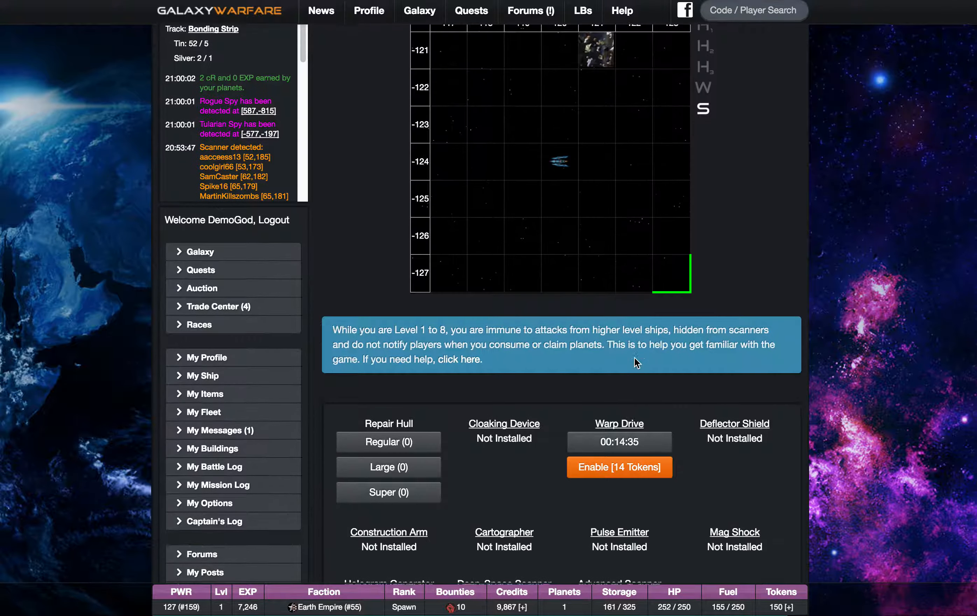
scroll(down, 3)
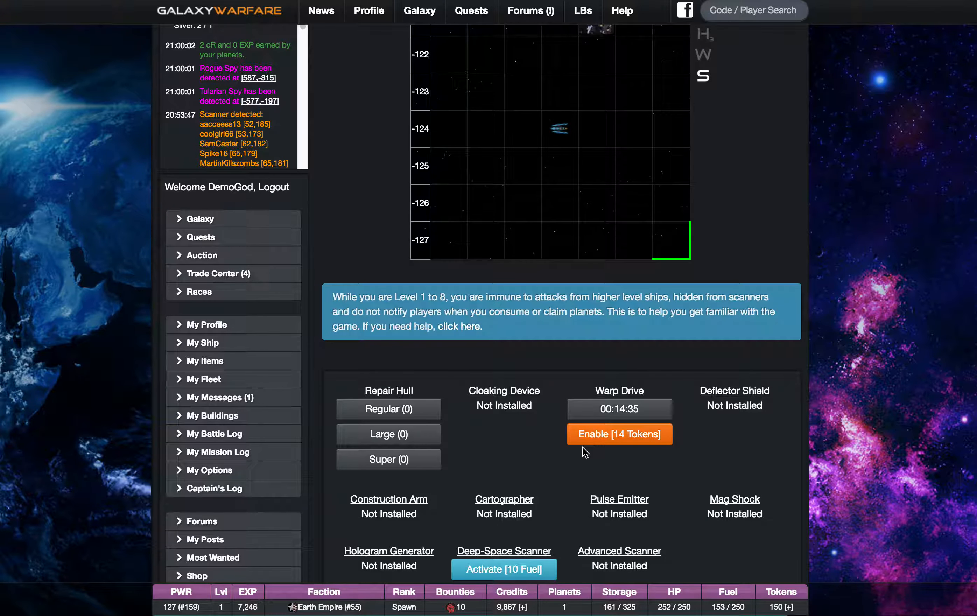
mouse_move(532, 422)
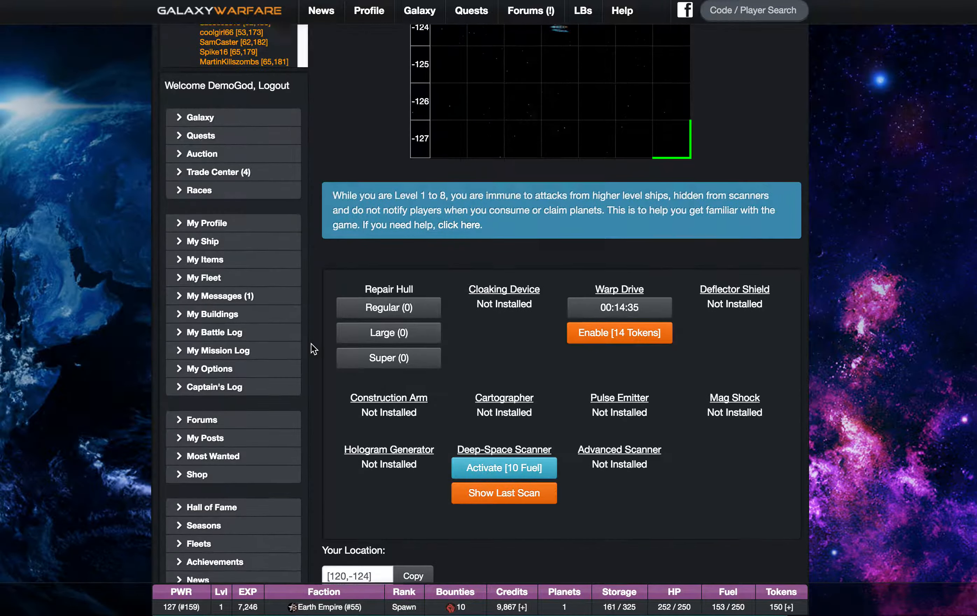
scroll(down, 3)
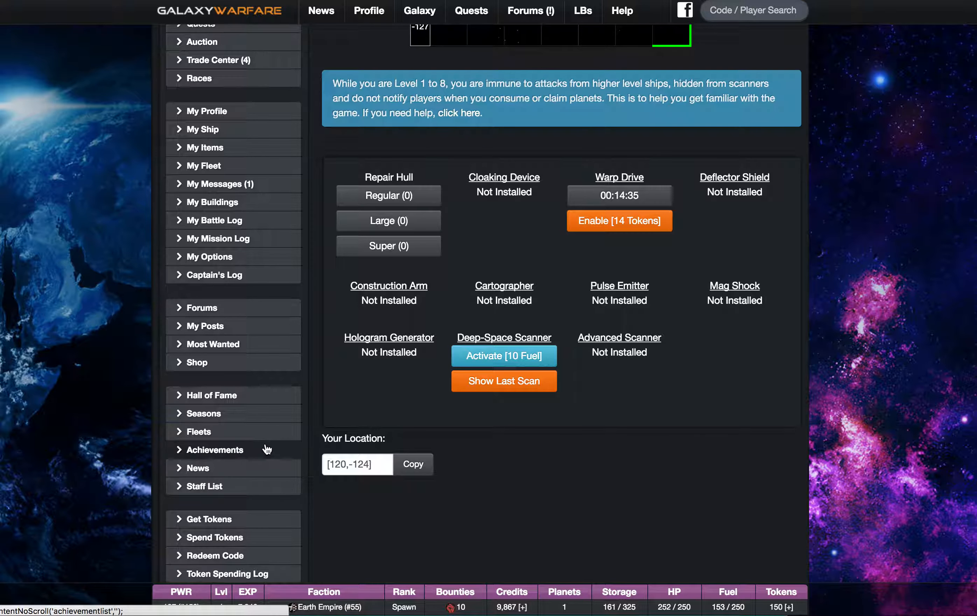
mouse_move(391, 407)
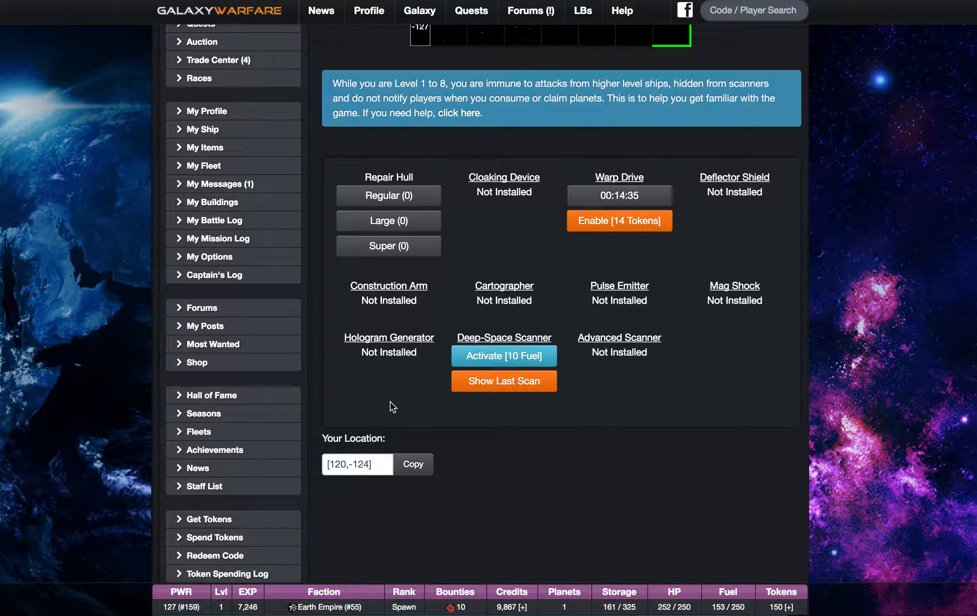
scroll(up, 3)
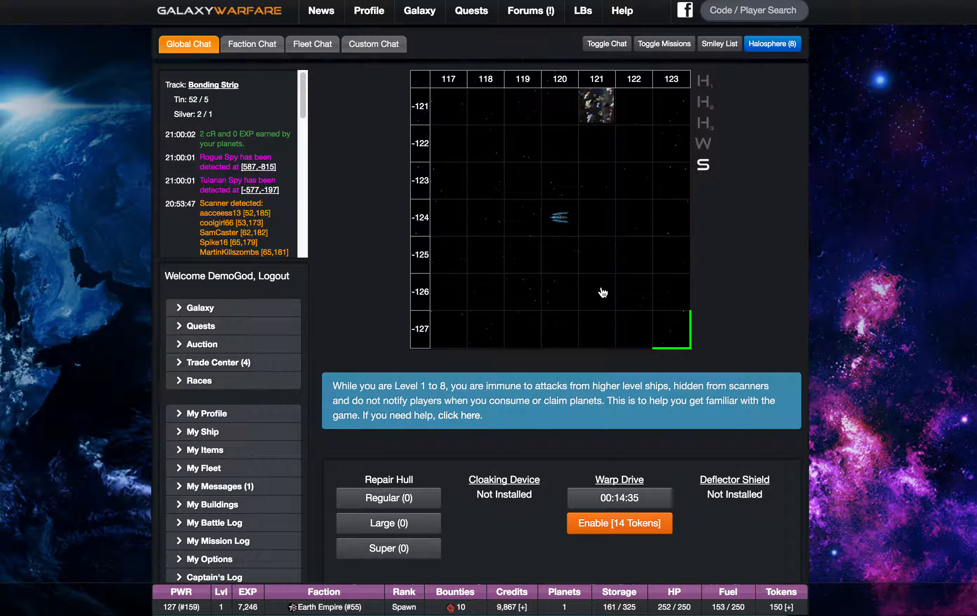
scroll(down, 3)
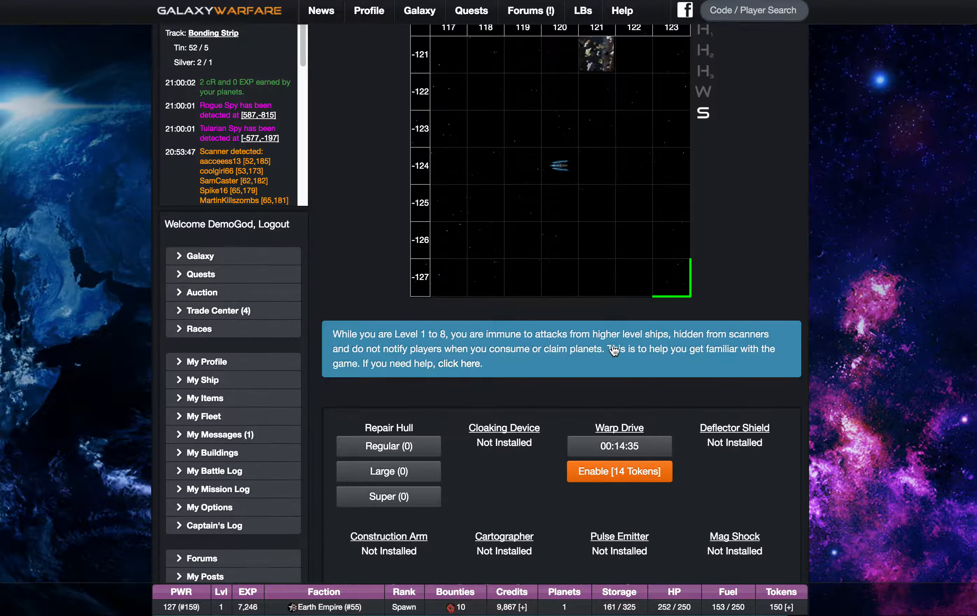
scroll(down, 3)
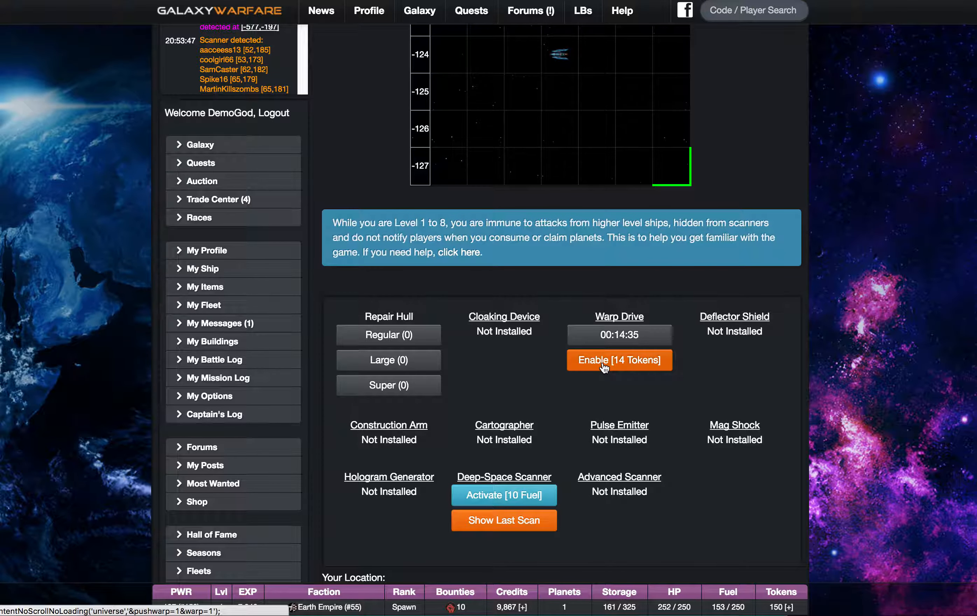
Enable the Warp Drive again for 14 tokens and list the named warp destinations
click(619, 360)
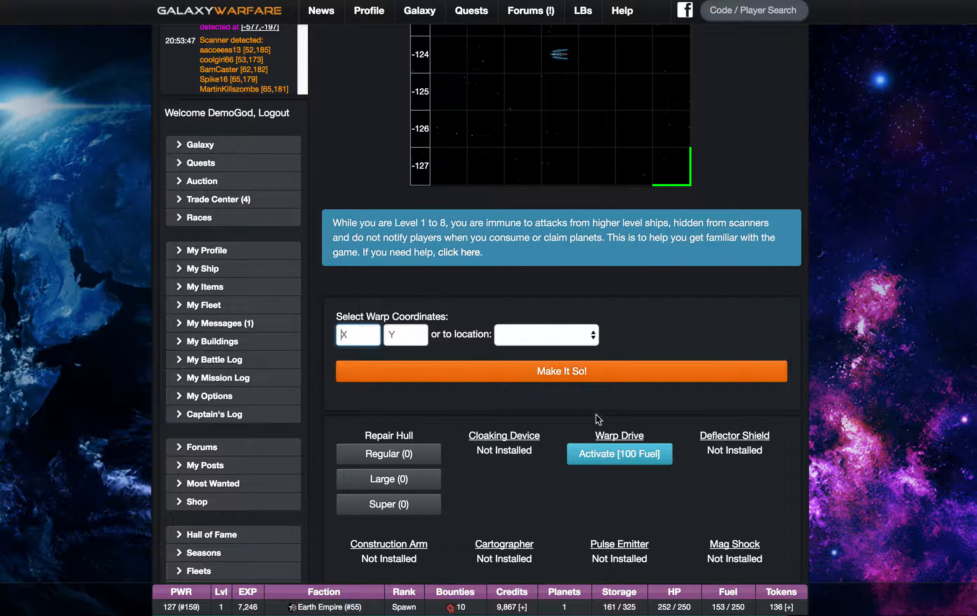
mouse_move(603, 486)
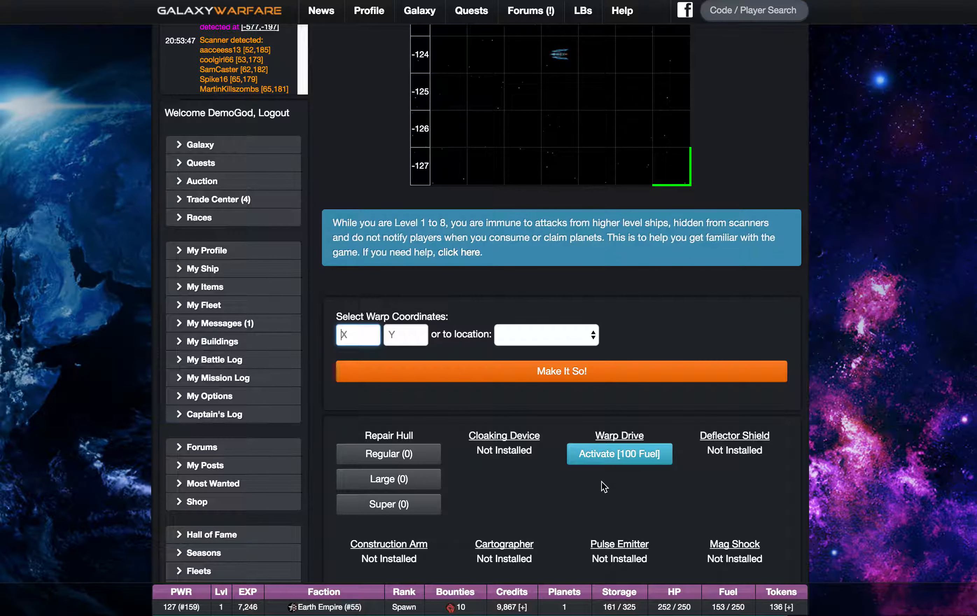
mouse_move(607, 362)
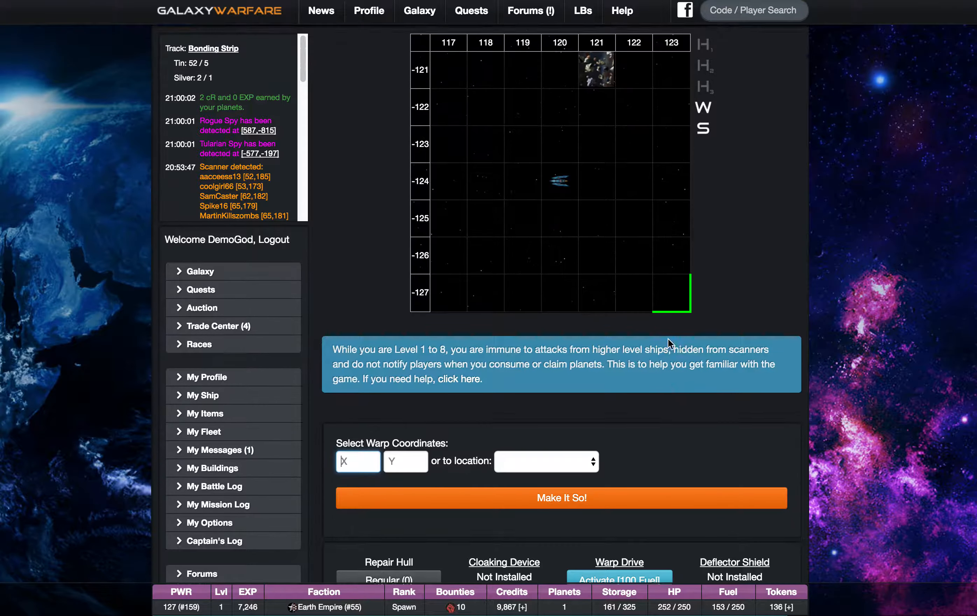
scroll(down, 3)
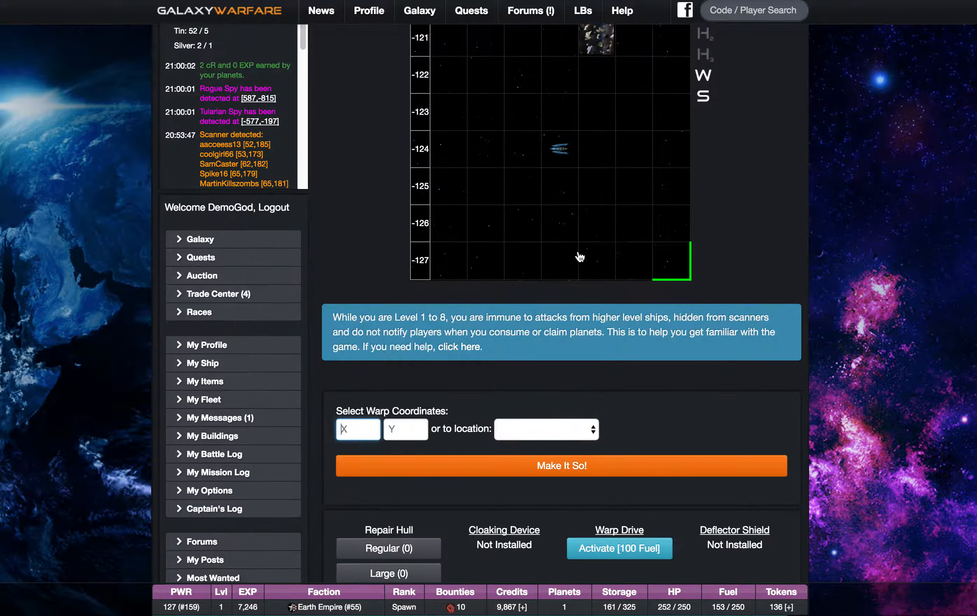
click(546, 429)
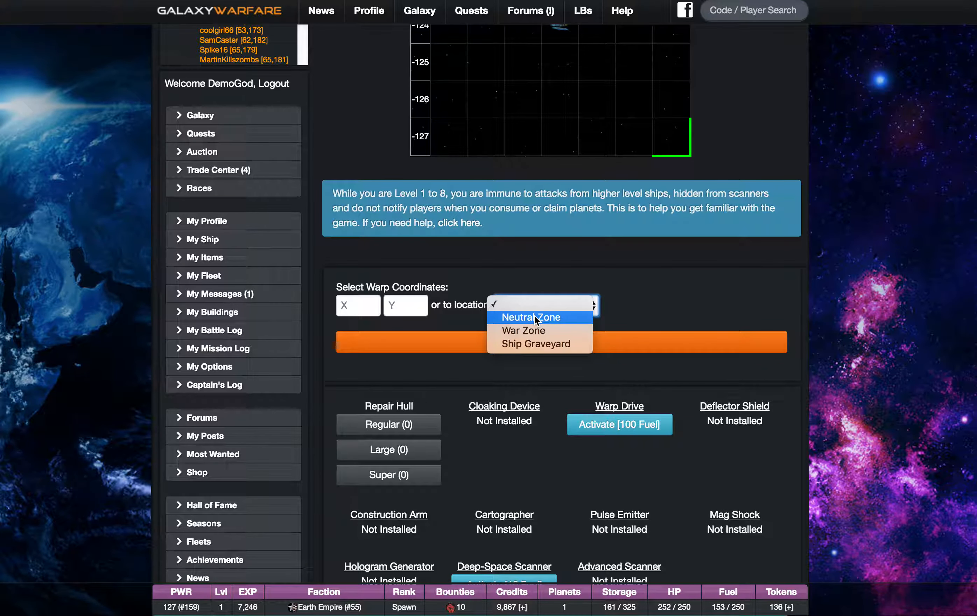
Choose Neutral Zone as the destination and warp there, arriving near 398,396
click(531, 316)
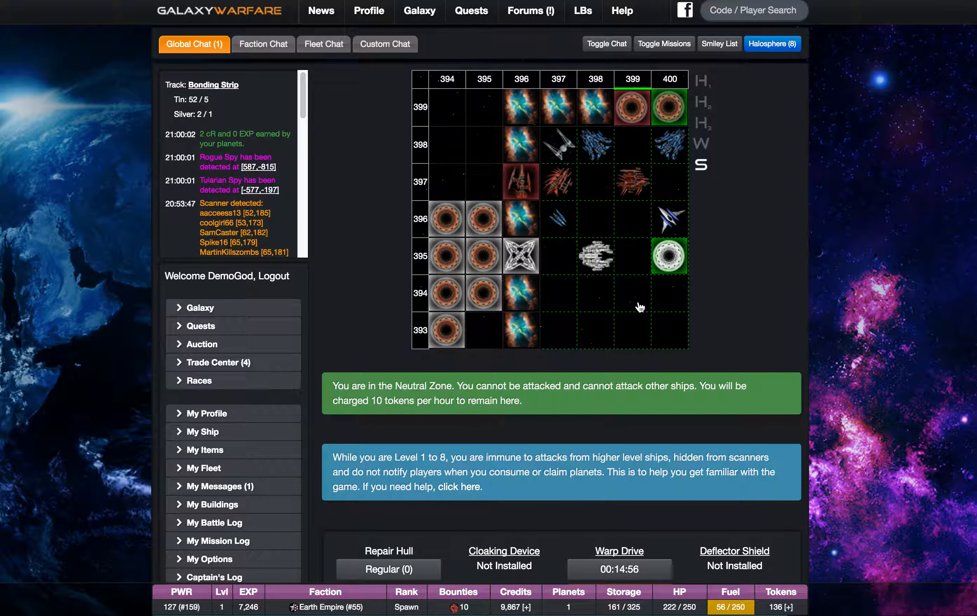
mouse_move(595, 294)
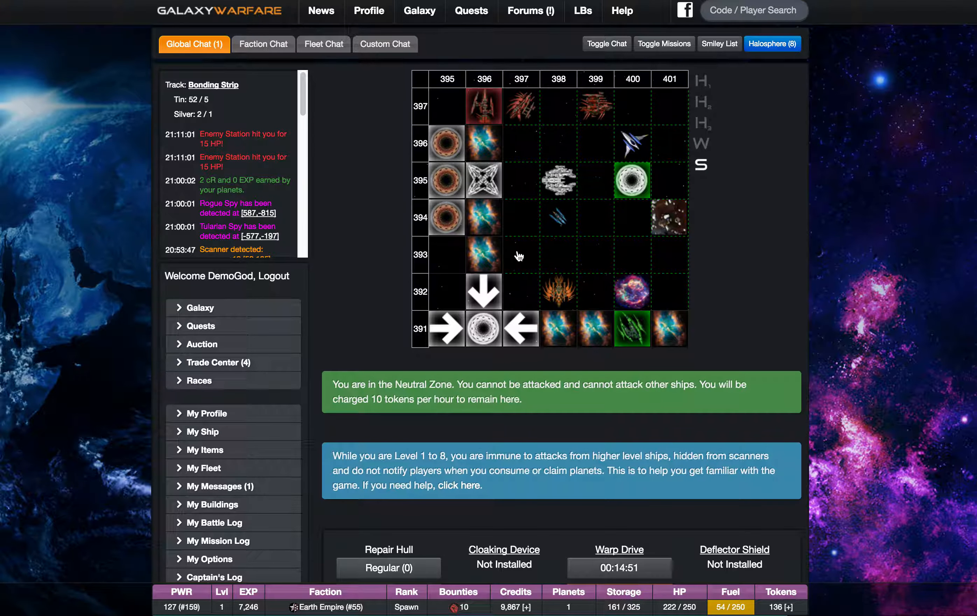
mouse_move(629, 259)
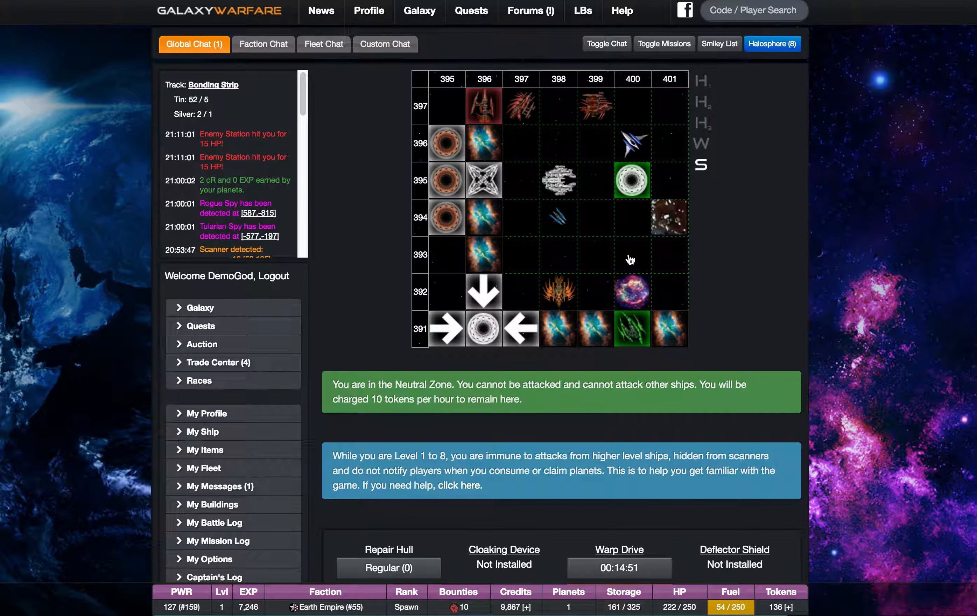
mouse_move(617, 259)
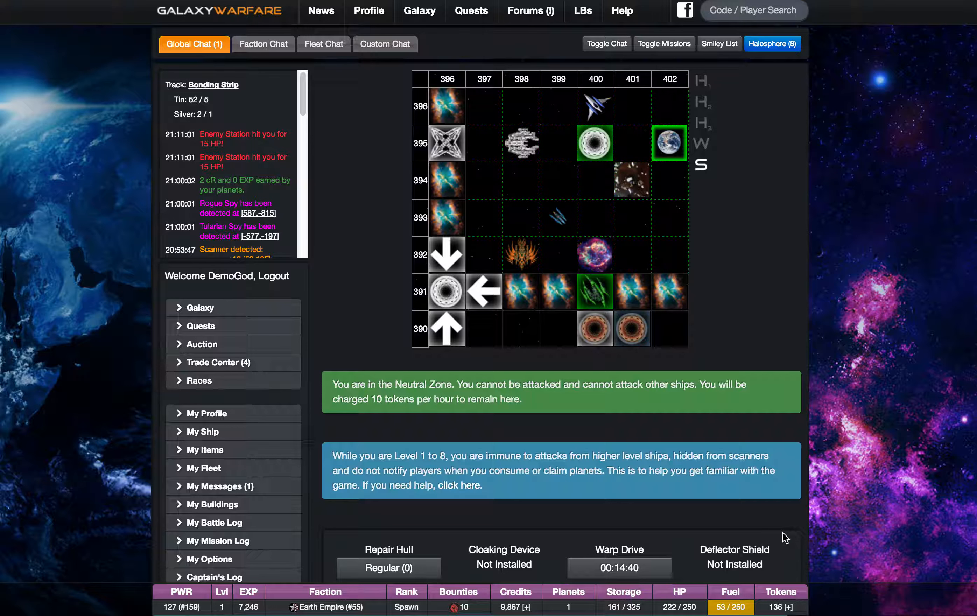
mouse_move(798, 569)
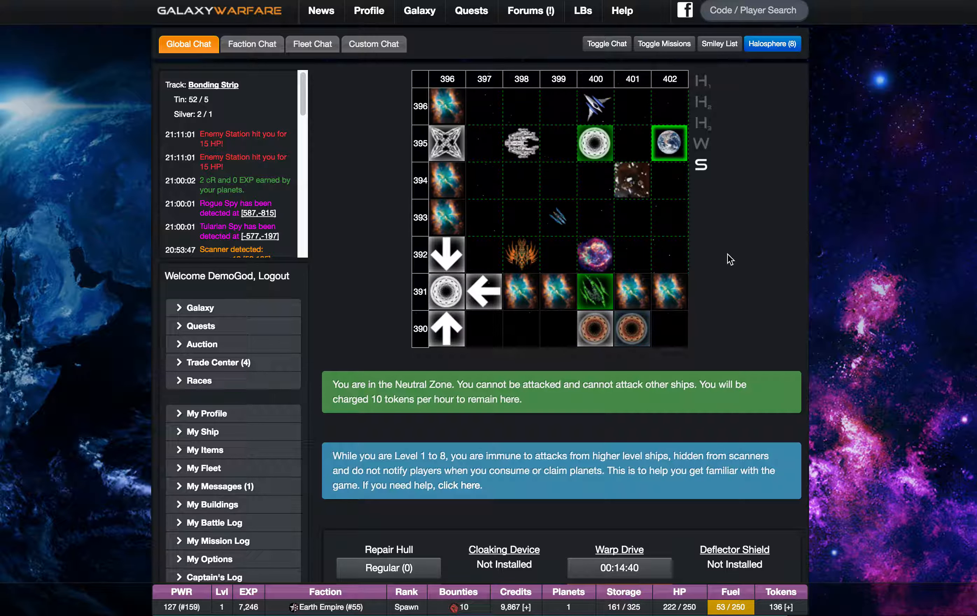
mouse_move(680, 481)
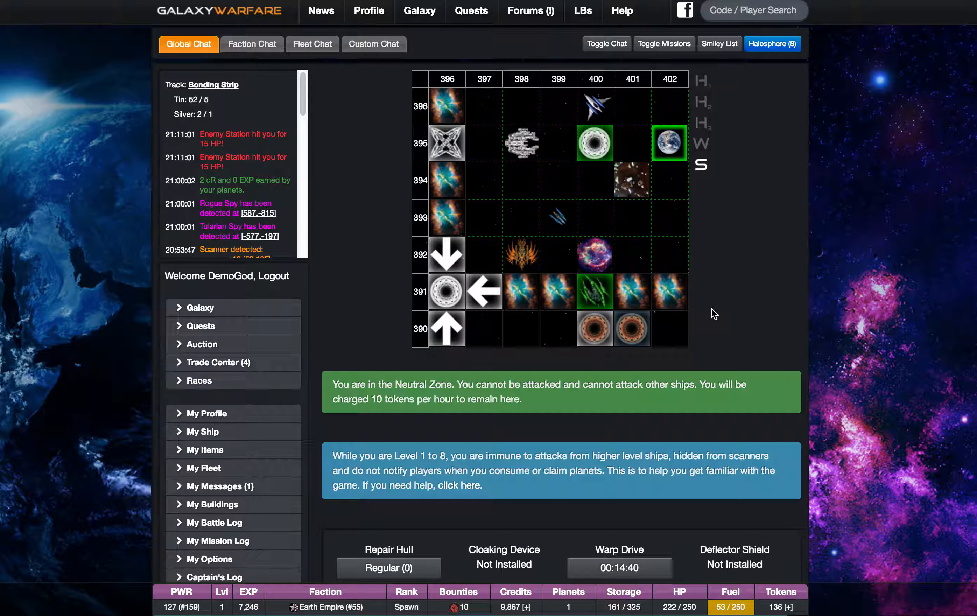
mouse_move(632, 225)
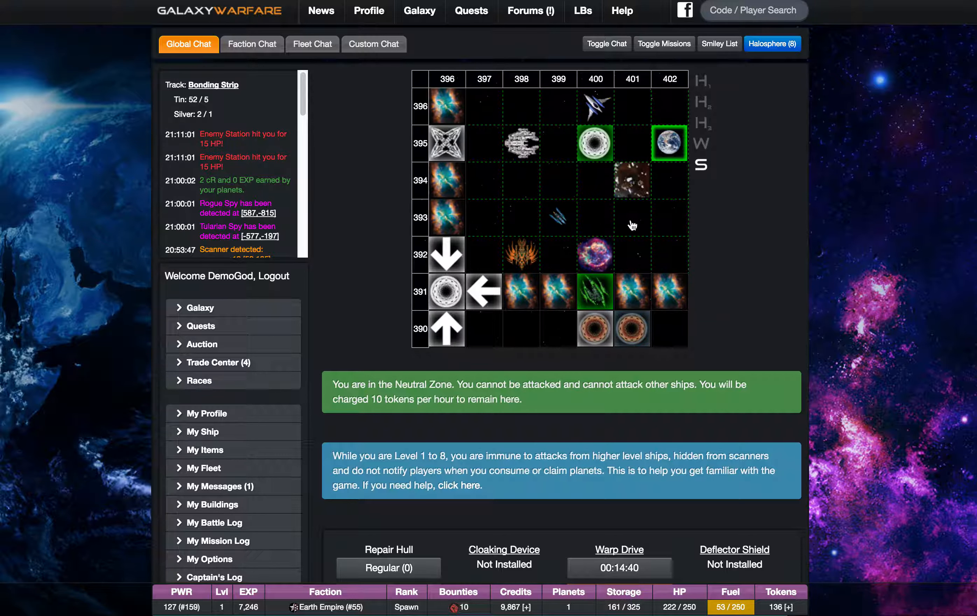
Move the ship across sectors 401,393 then 397,392 in the Neutral Zone
click(669, 254)
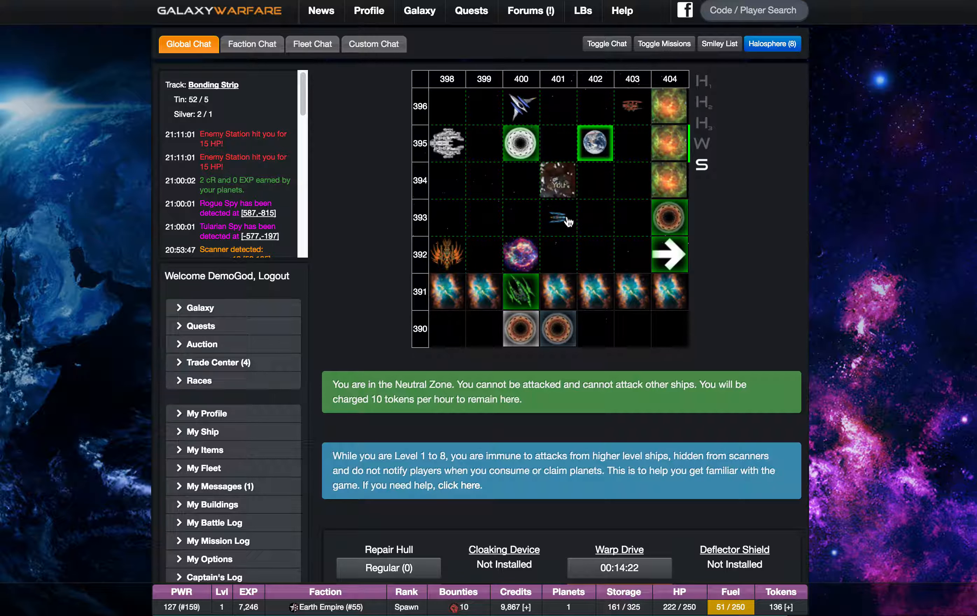
mouse_move(597, 226)
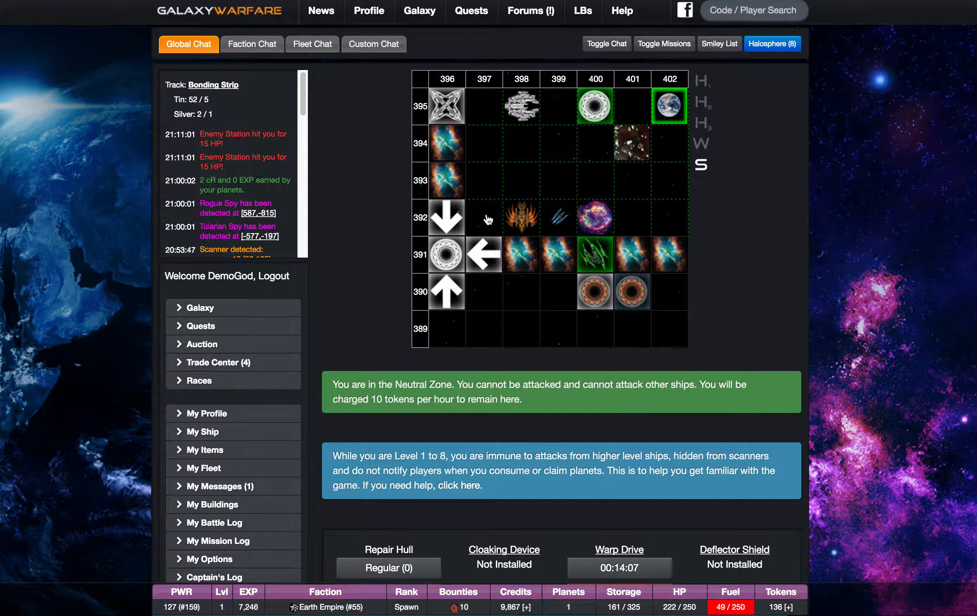
click(484, 254)
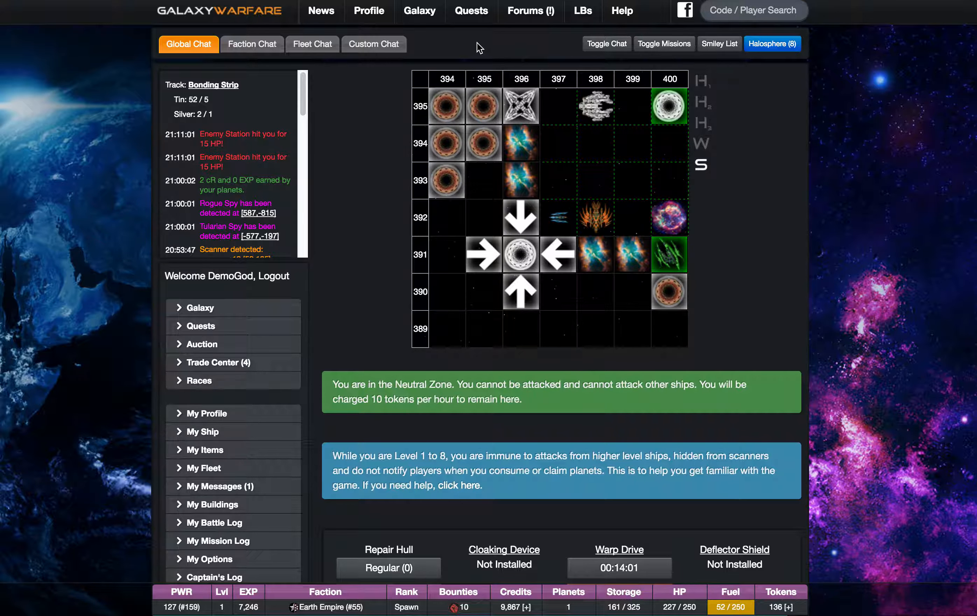
mouse_move(572, 49)
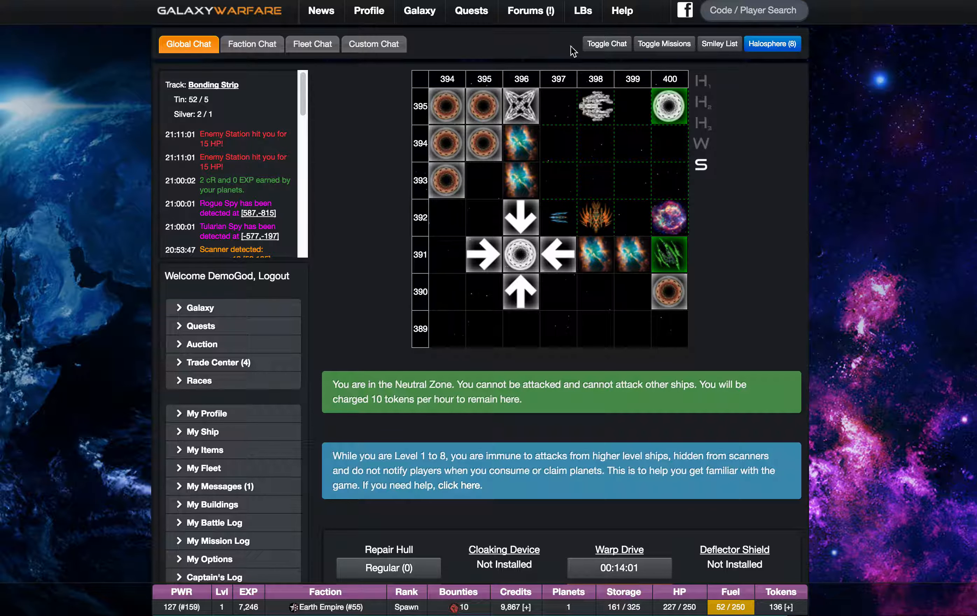
click(605, 43)
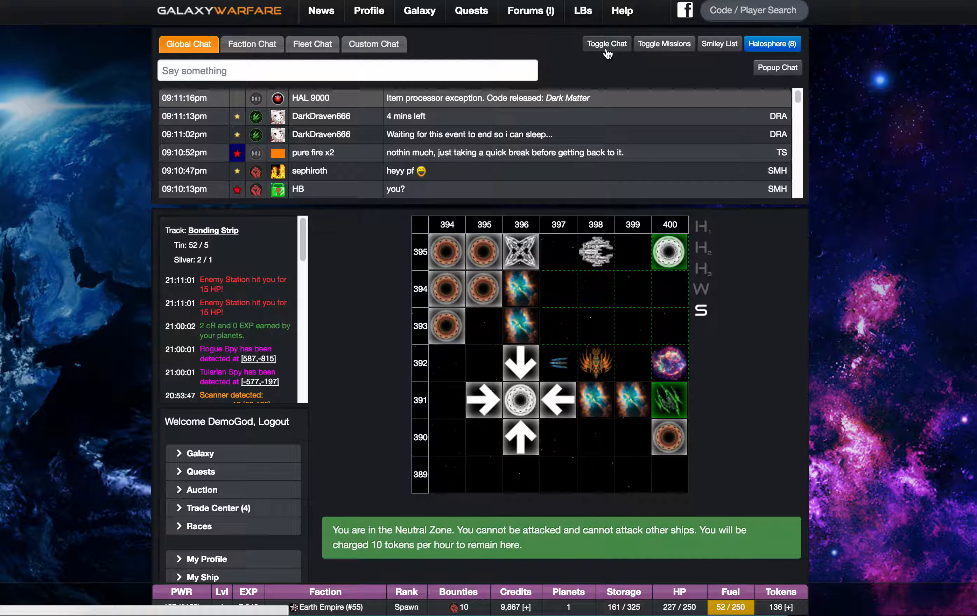
click(606, 43)
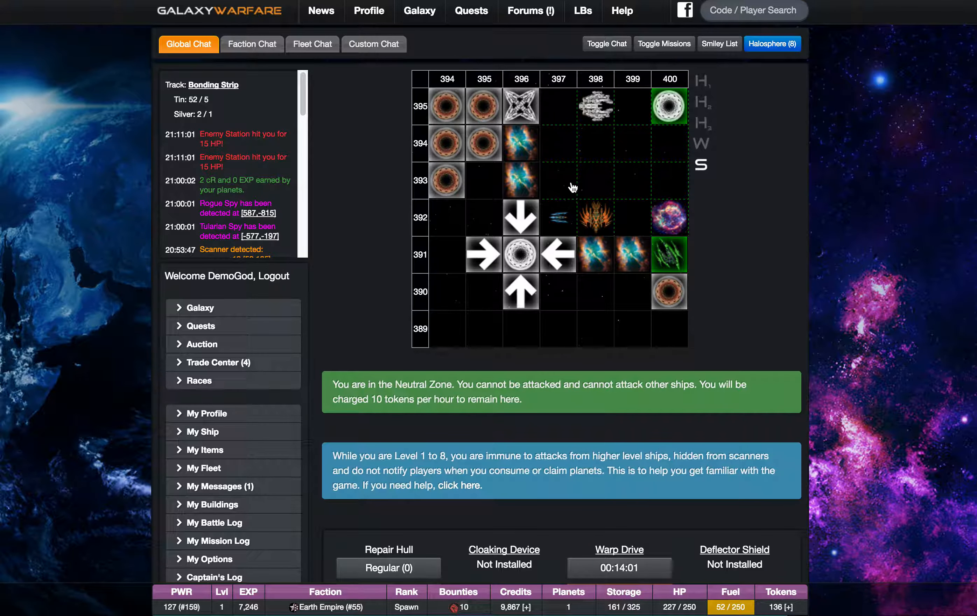
mouse_move(616, 187)
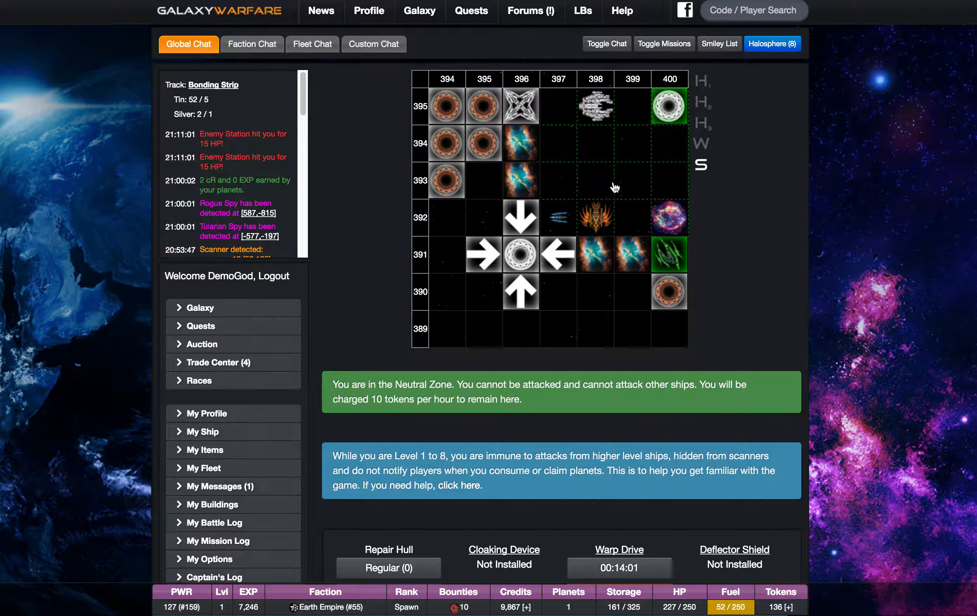
scroll(down, 3)
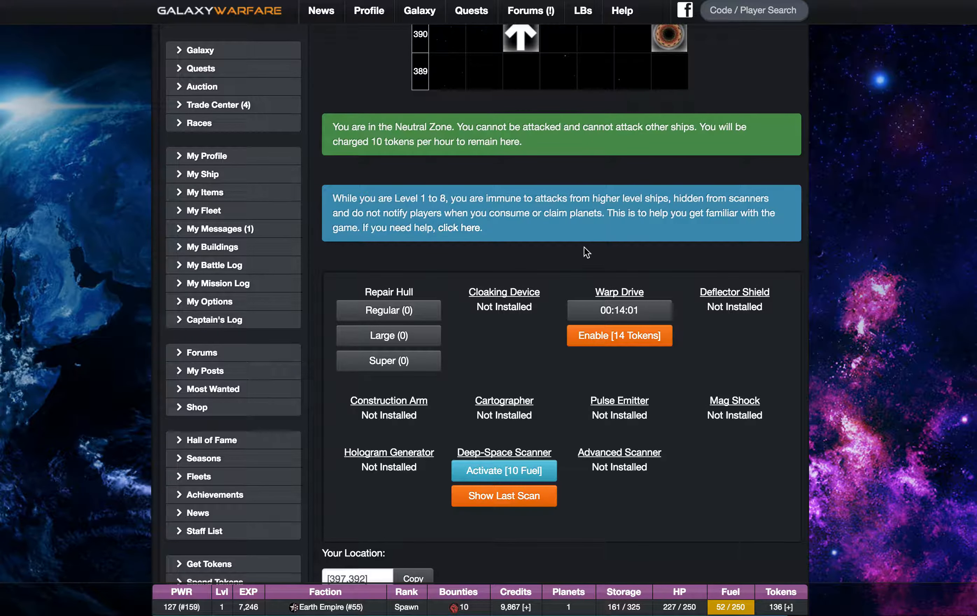